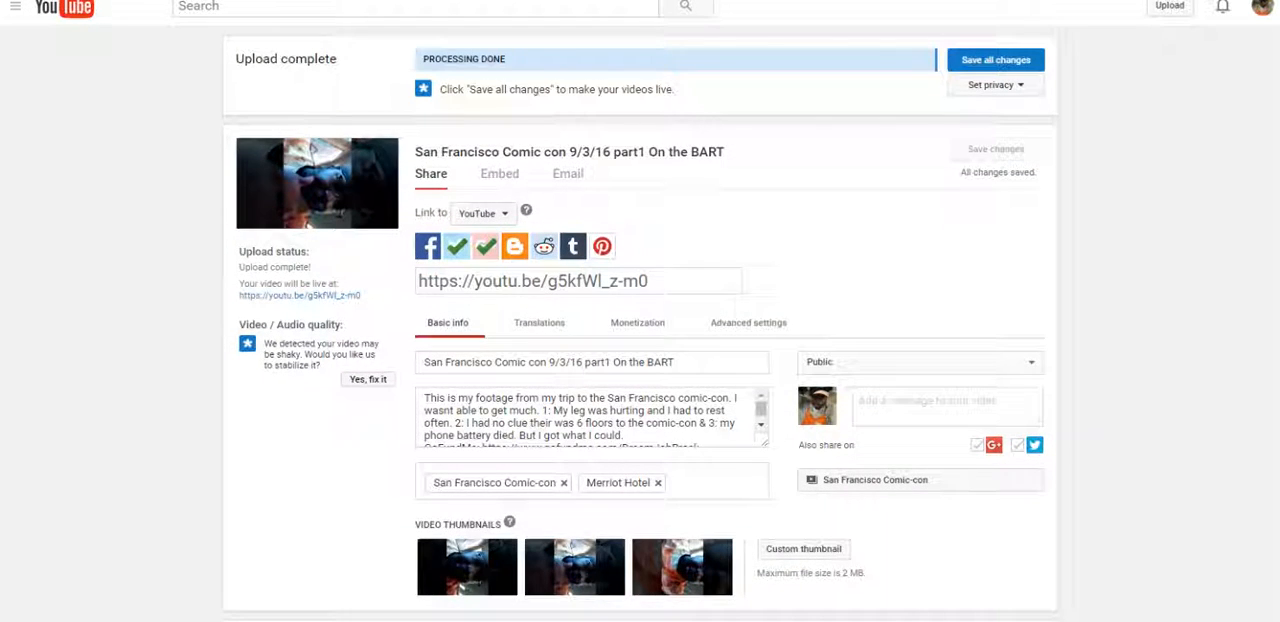
# Step: Scroll through the claim-asset errors on the Comic con upload page
pyautogui.scroll(-3)
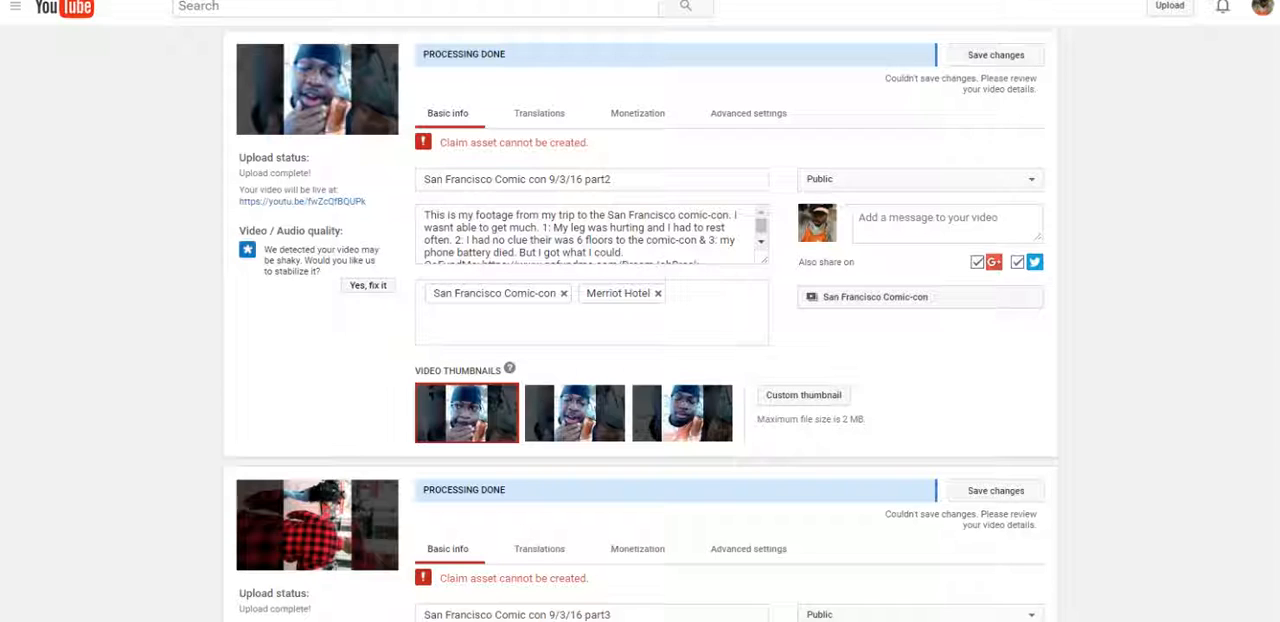
pyautogui.scroll(-3)
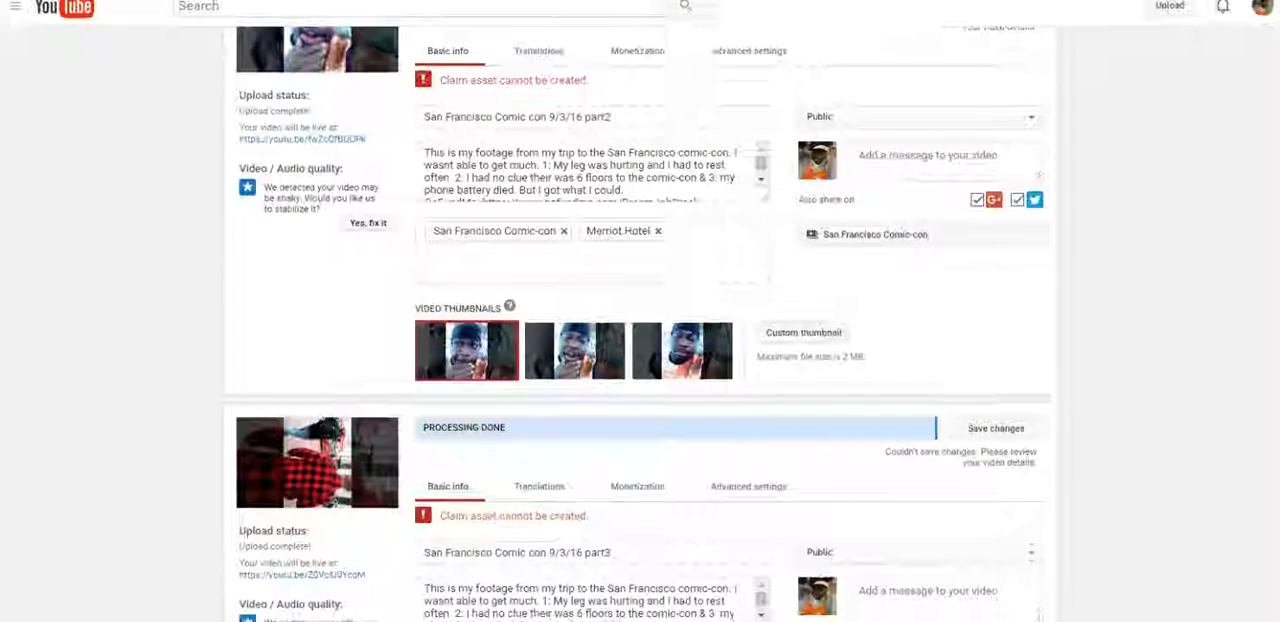
pyautogui.scroll(-3)
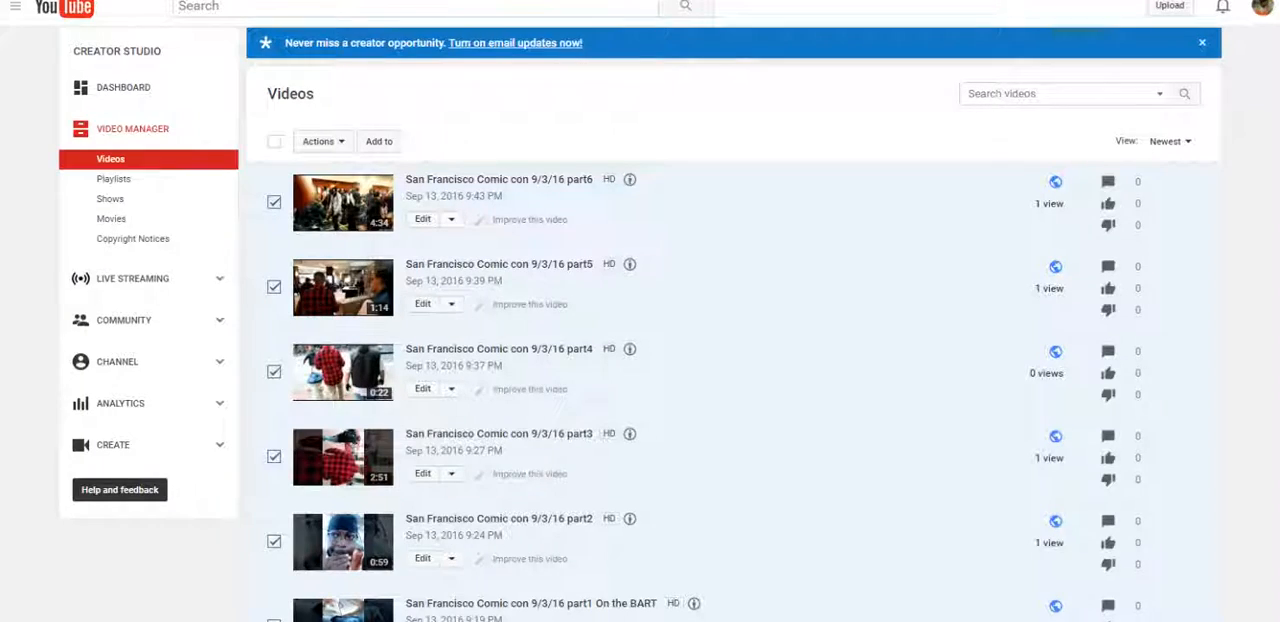
# Step: Scroll the Video Manager list to uncheck San Francisco Comic con parts 1–6
pyautogui.scroll(-3)
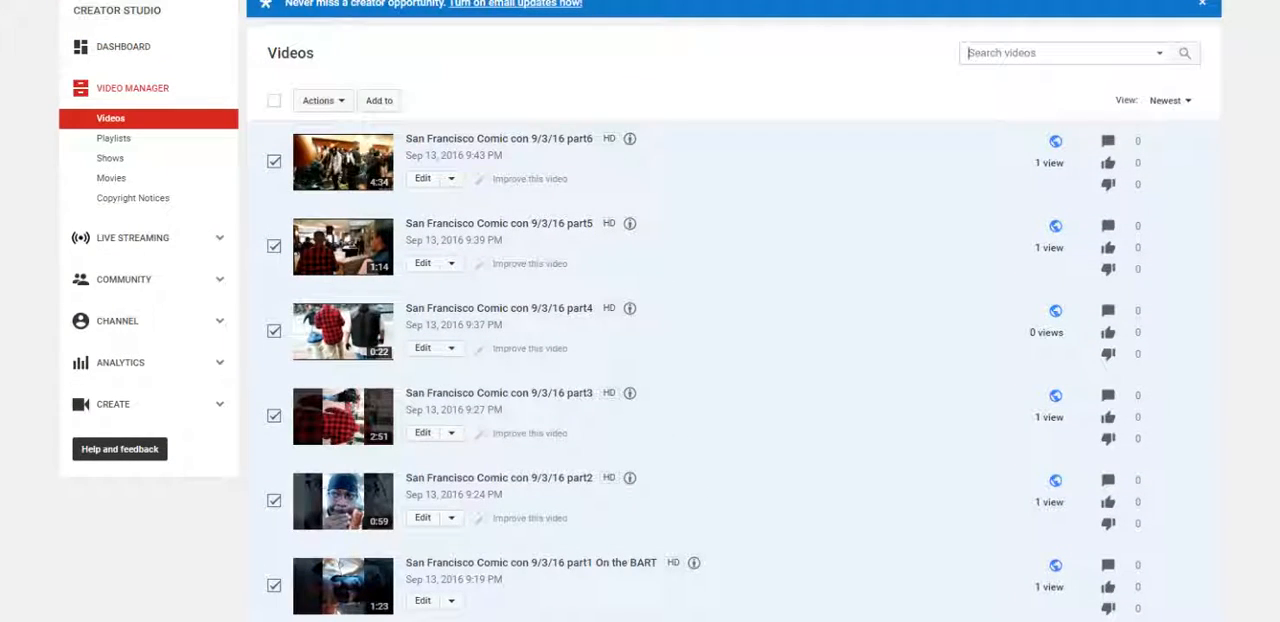
pyautogui.scroll(-3)
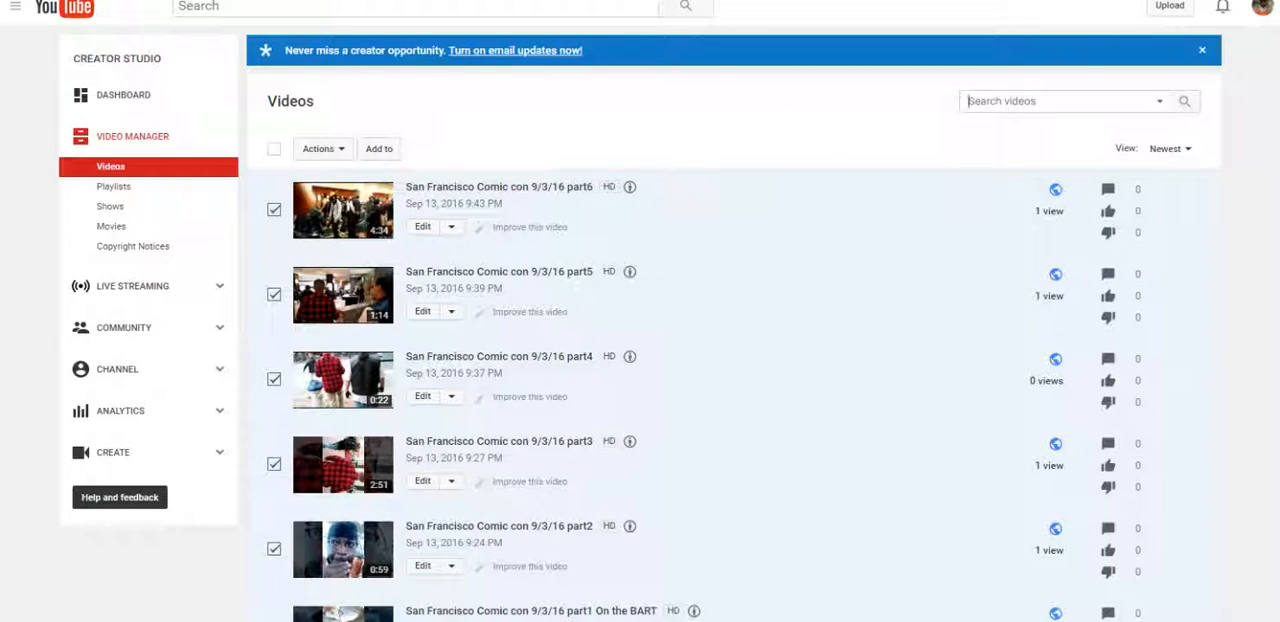
pyautogui.scroll(-3)
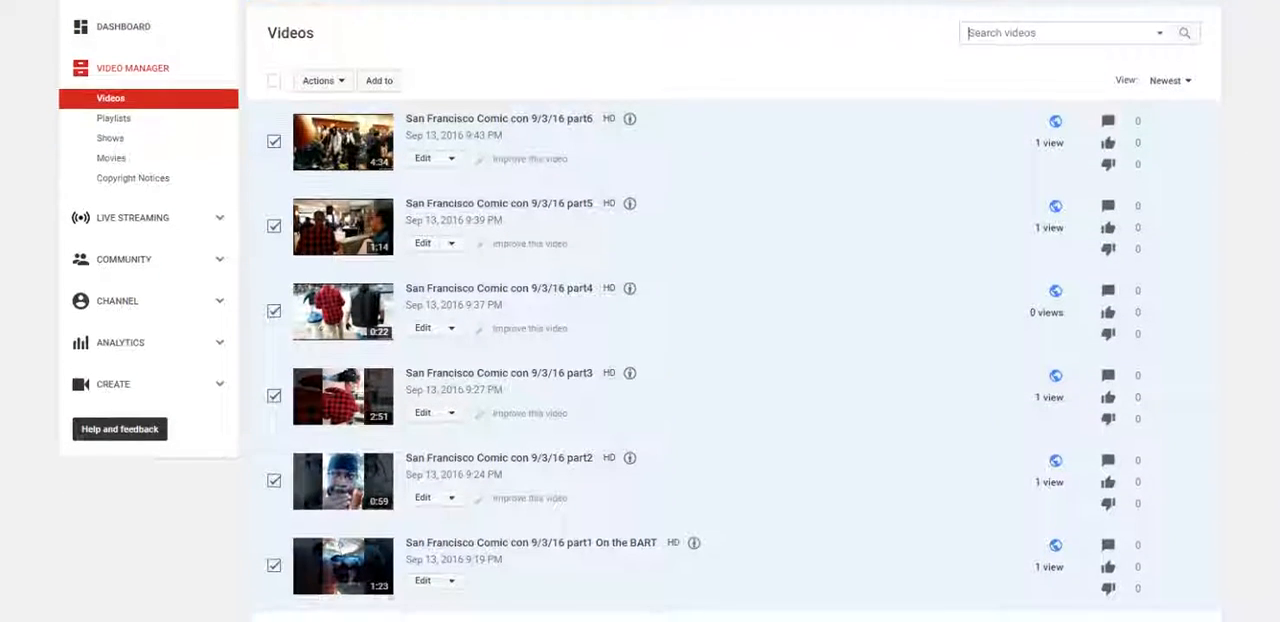
pyautogui.scroll(-3)
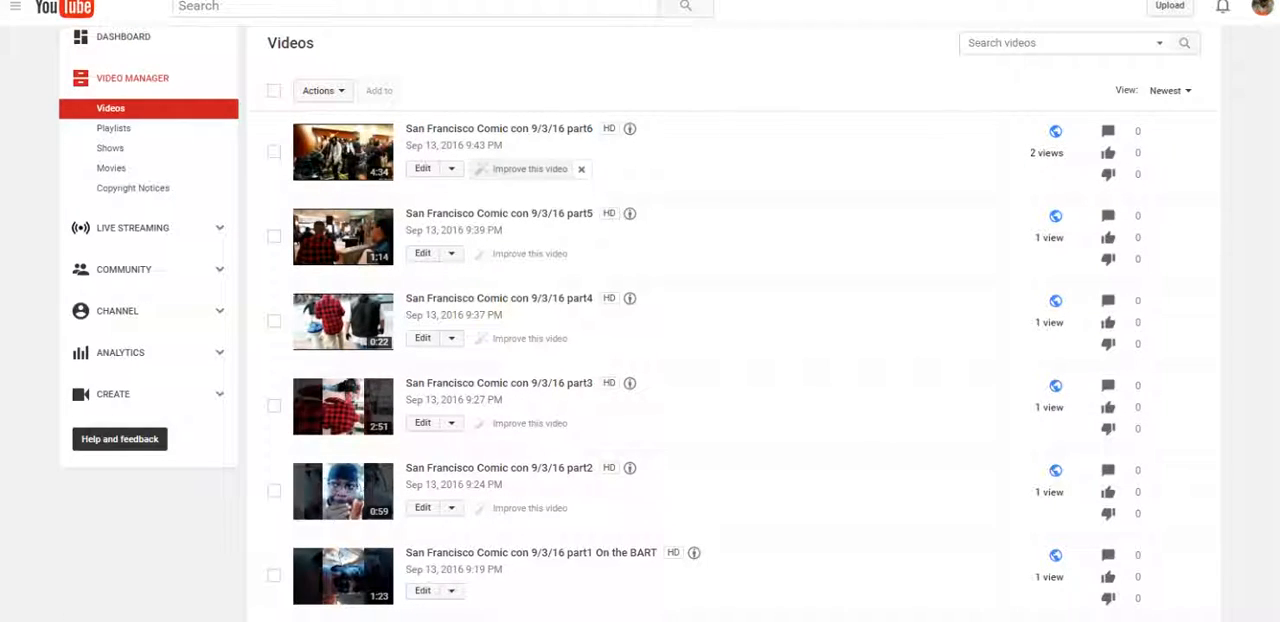
# Step: Check the six Comic con parts and review the Add to and Actions dropdown options
pyautogui.scroll(-3)
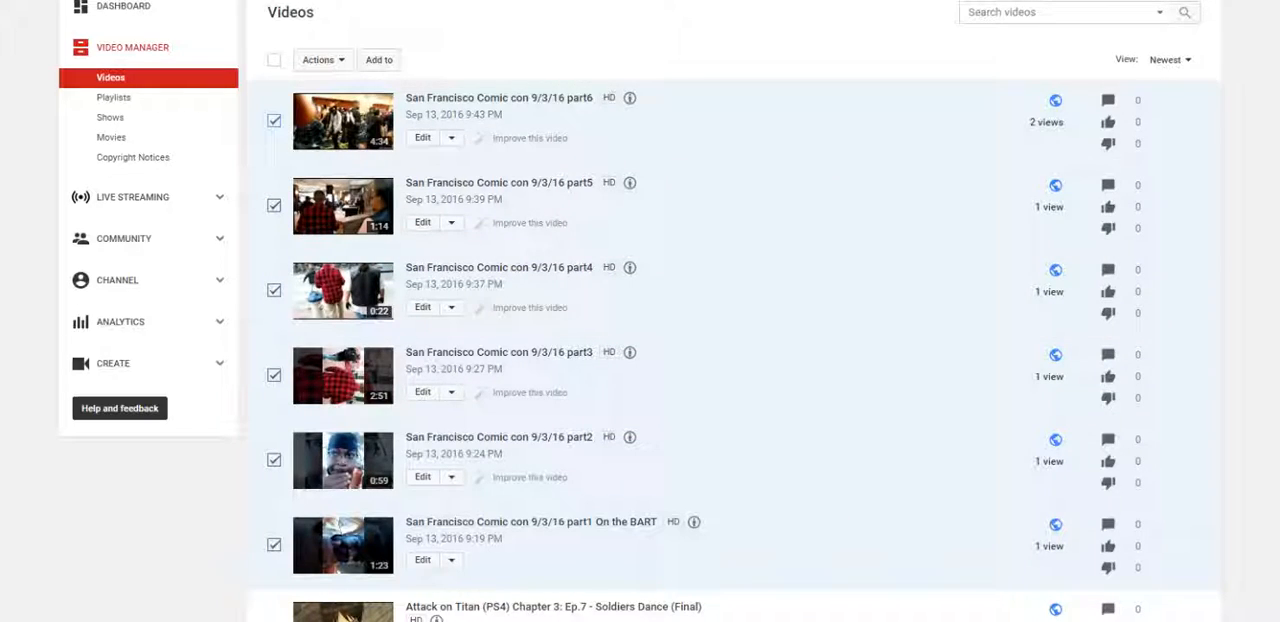
pyautogui.click(379, 59)
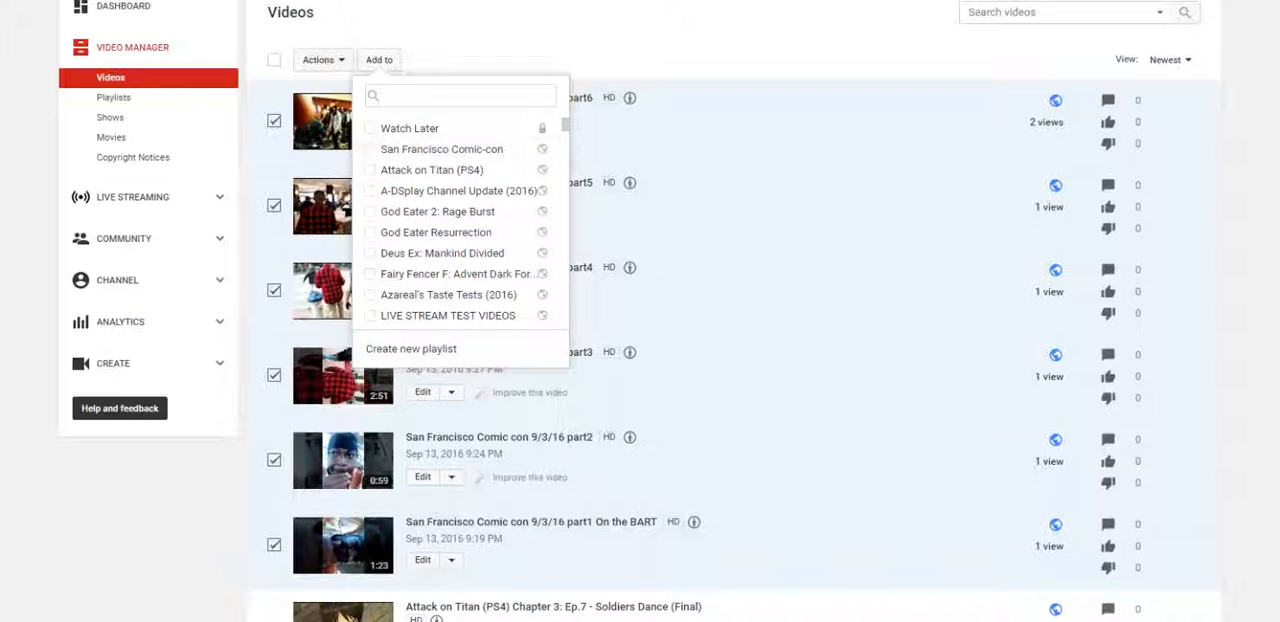
pyautogui.click(322, 59)
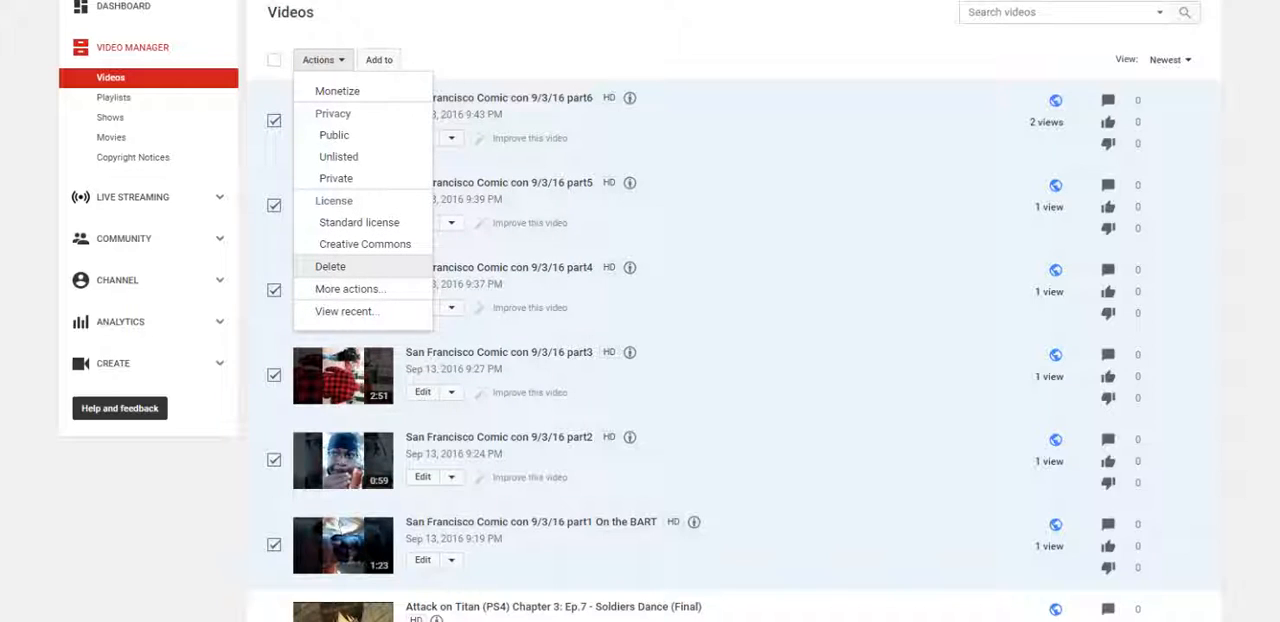
pyautogui.click(330, 266)
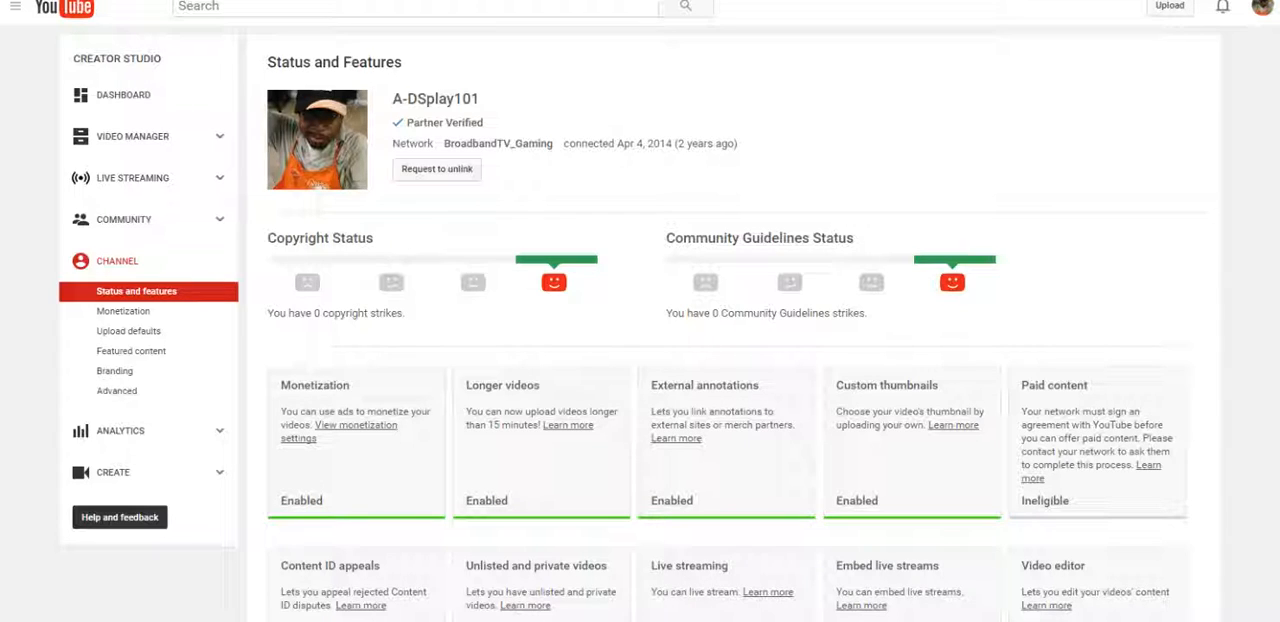
# Step: Confirm monetization is enabled under Status and features, then return to Video Manager
pyautogui.scroll(-3)
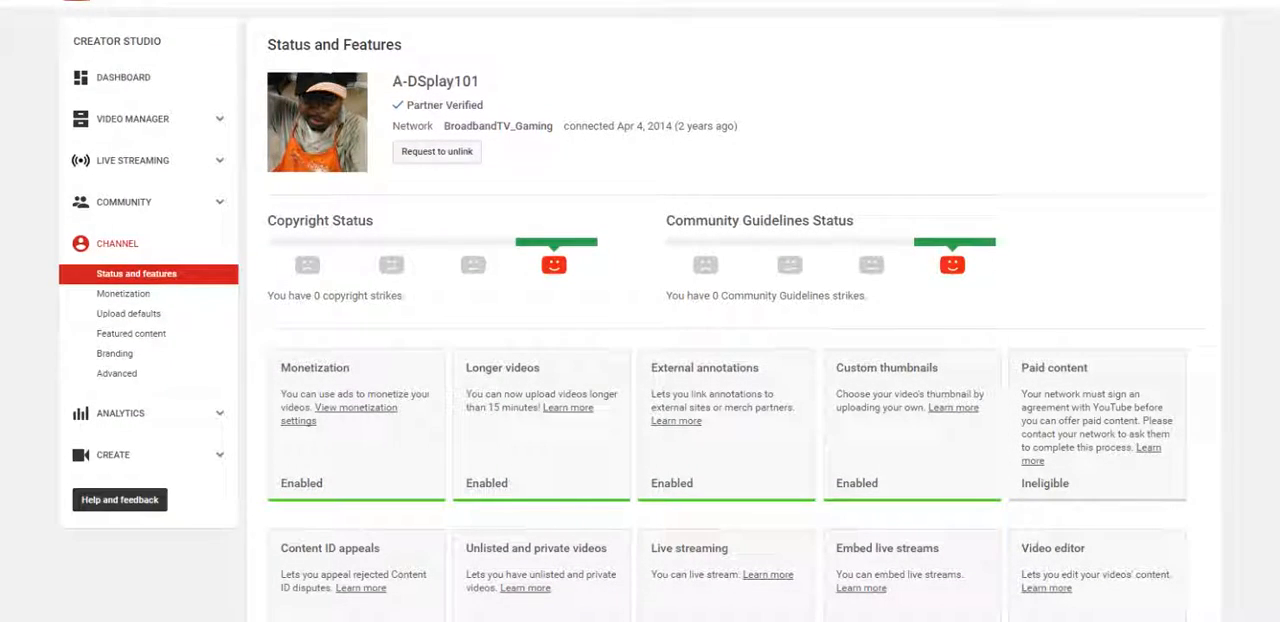
pyautogui.scroll(-3)
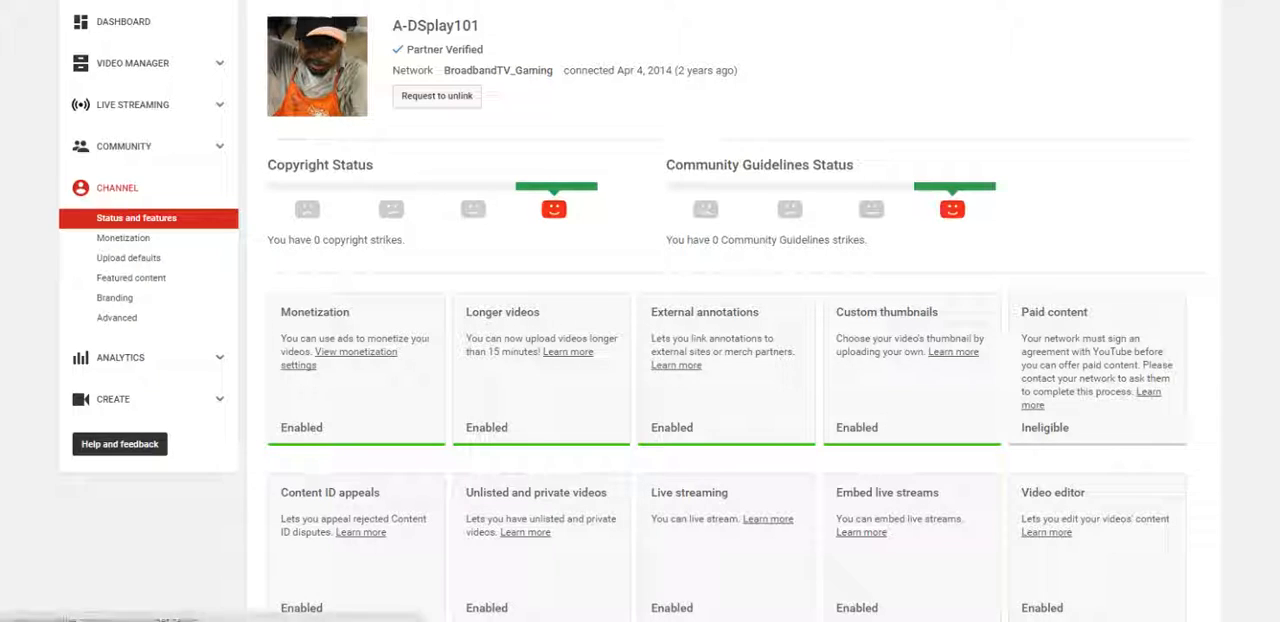
pyautogui.click(122, 238)
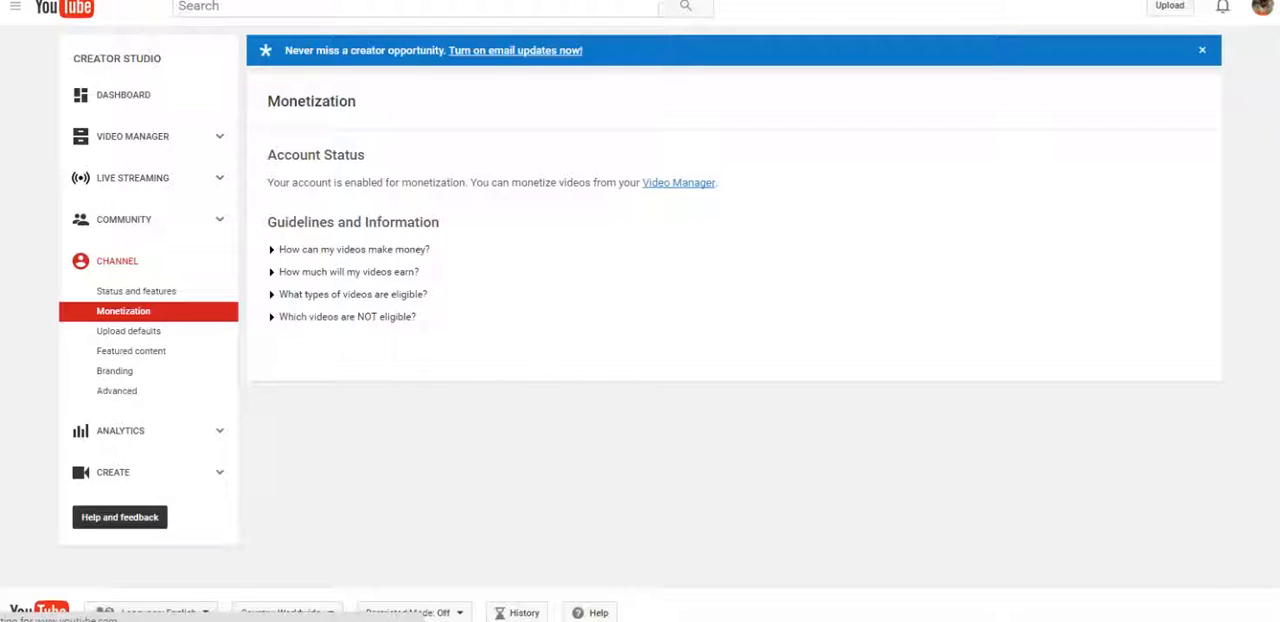
pyautogui.click(130, 136)
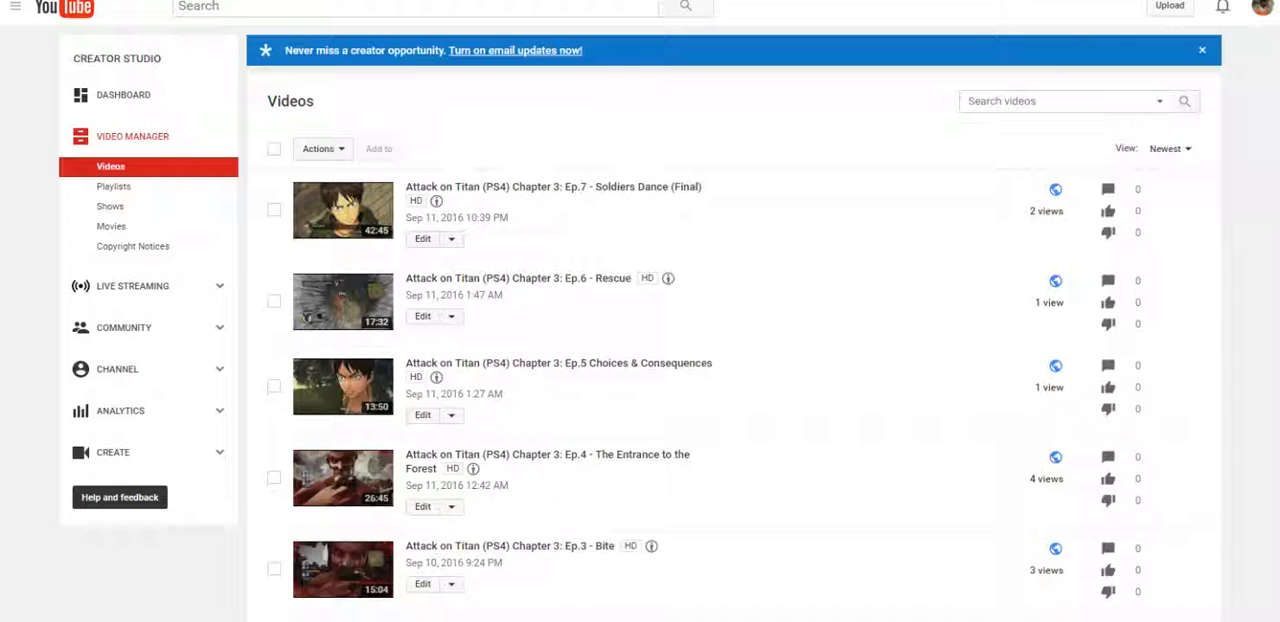
pyautogui.scroll(-3)
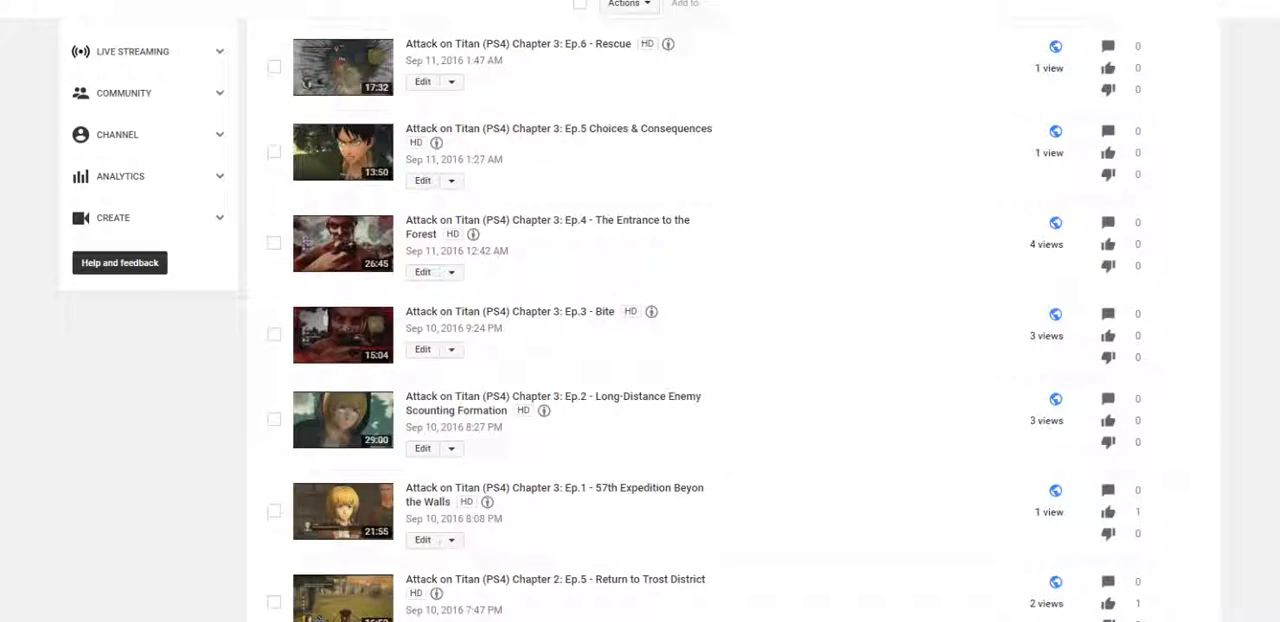
pyautogui.scroll(-3)
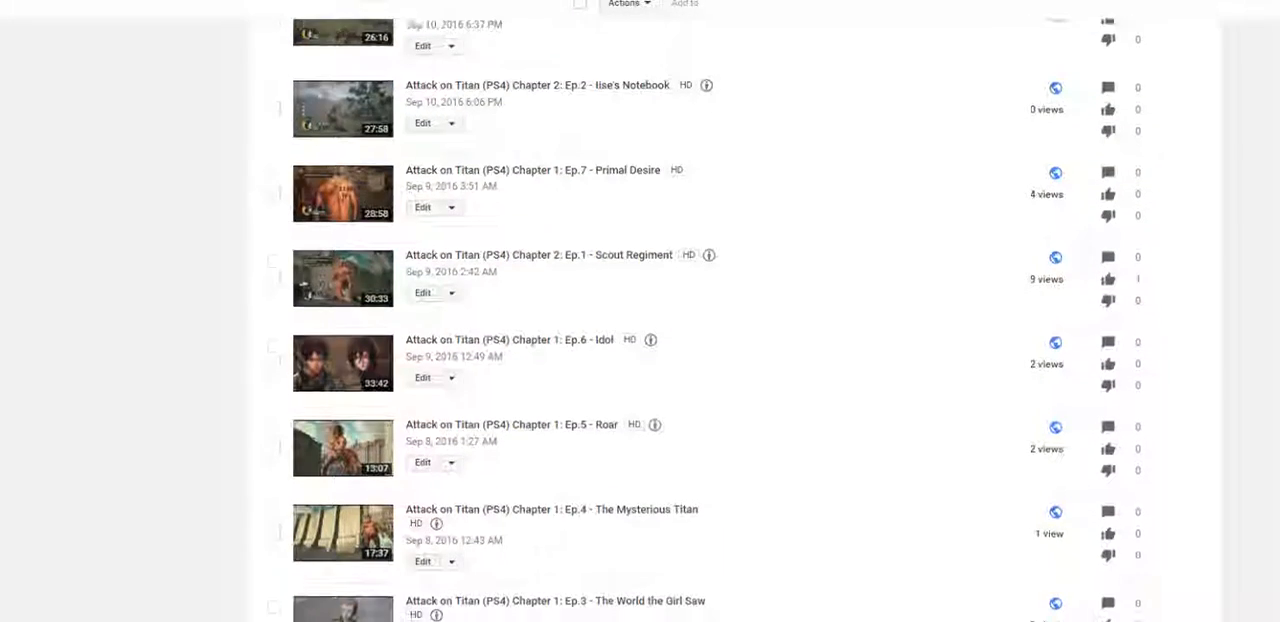
pyautogui.scroll(-3)
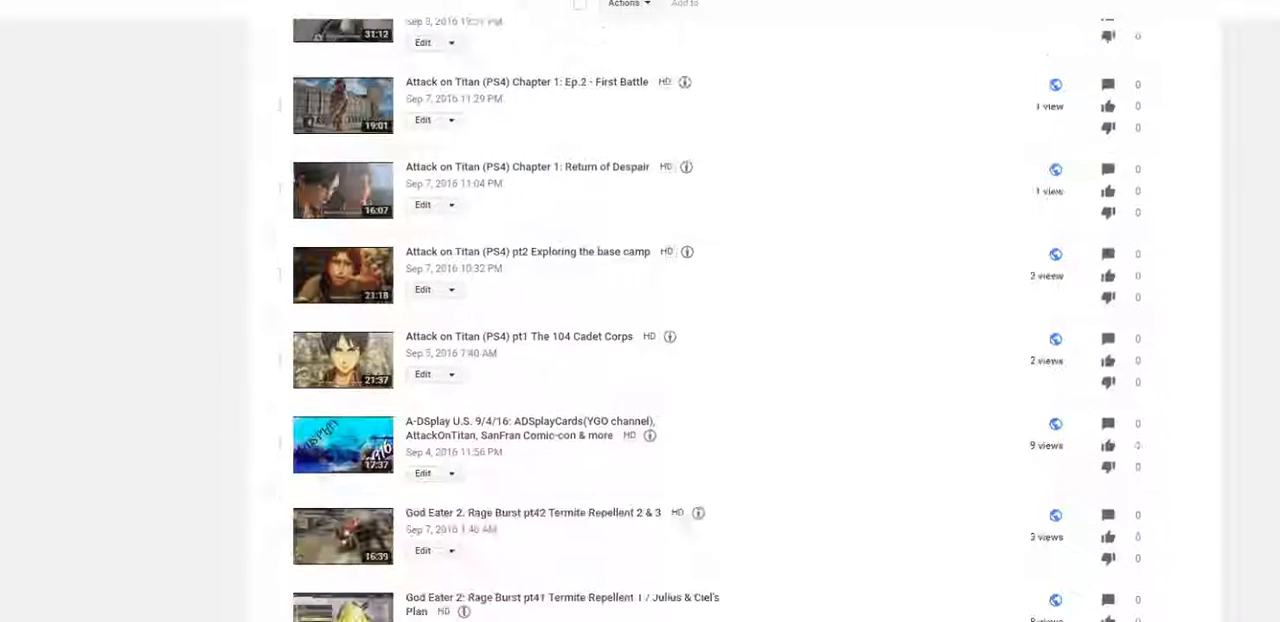
pyautogui.scroll(-3)
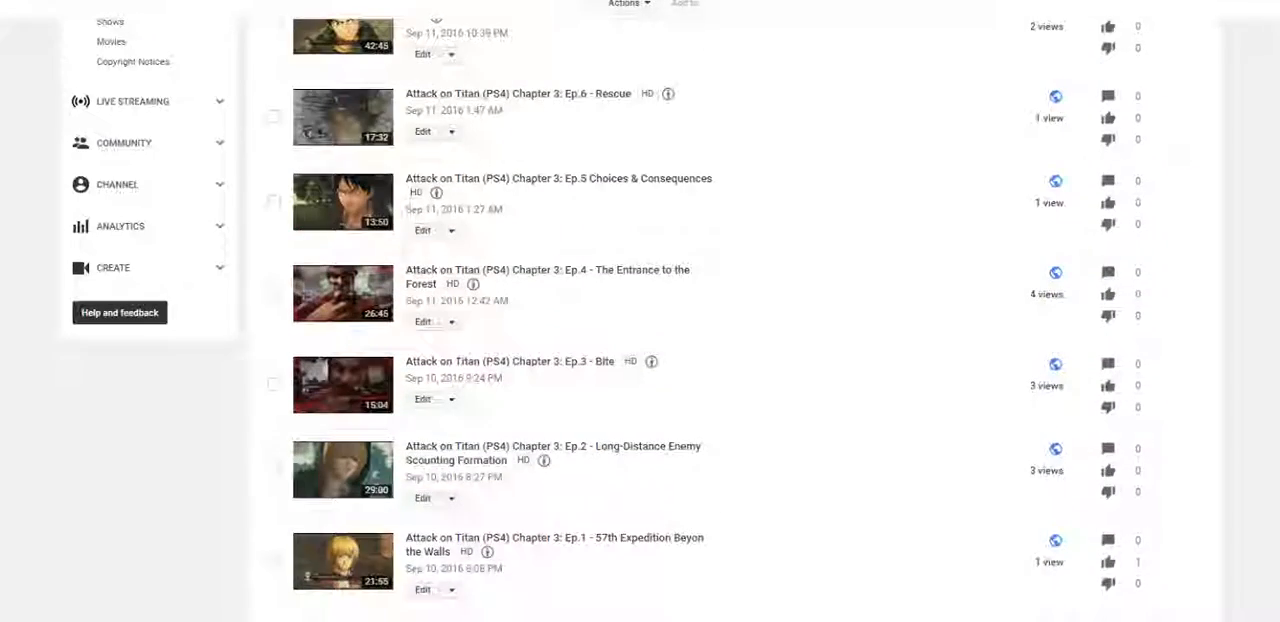
pyautogui.scroll(-3)
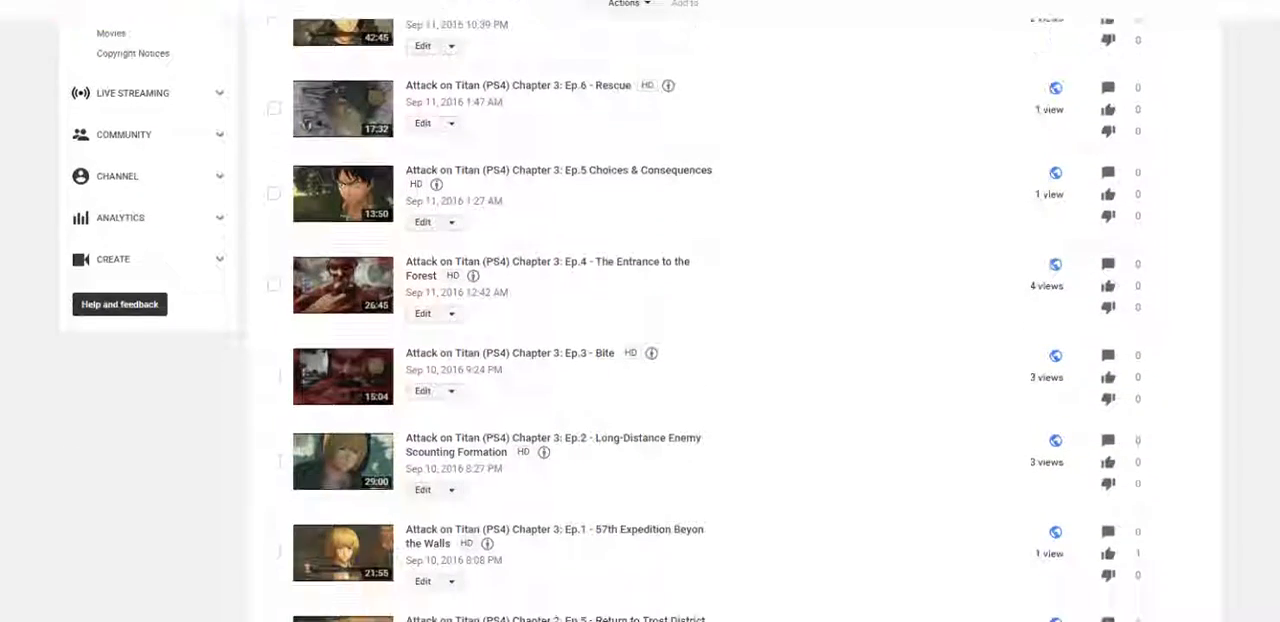
pyautogui.scroll(-3)
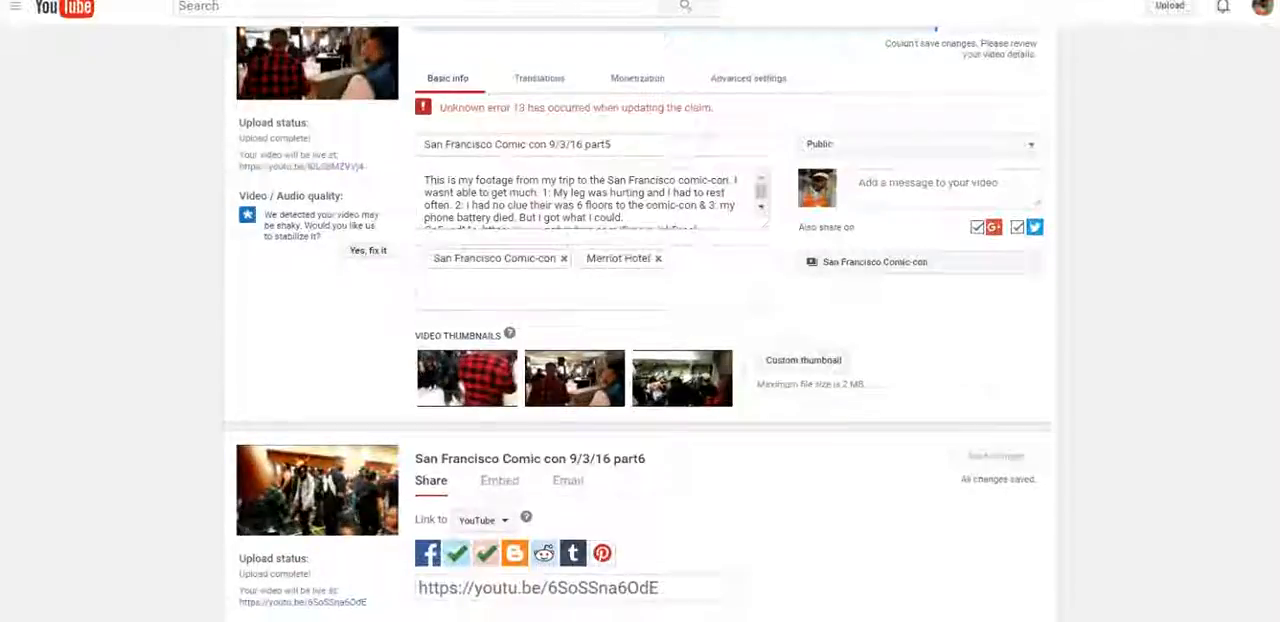
pyautogui.scroll(-3)
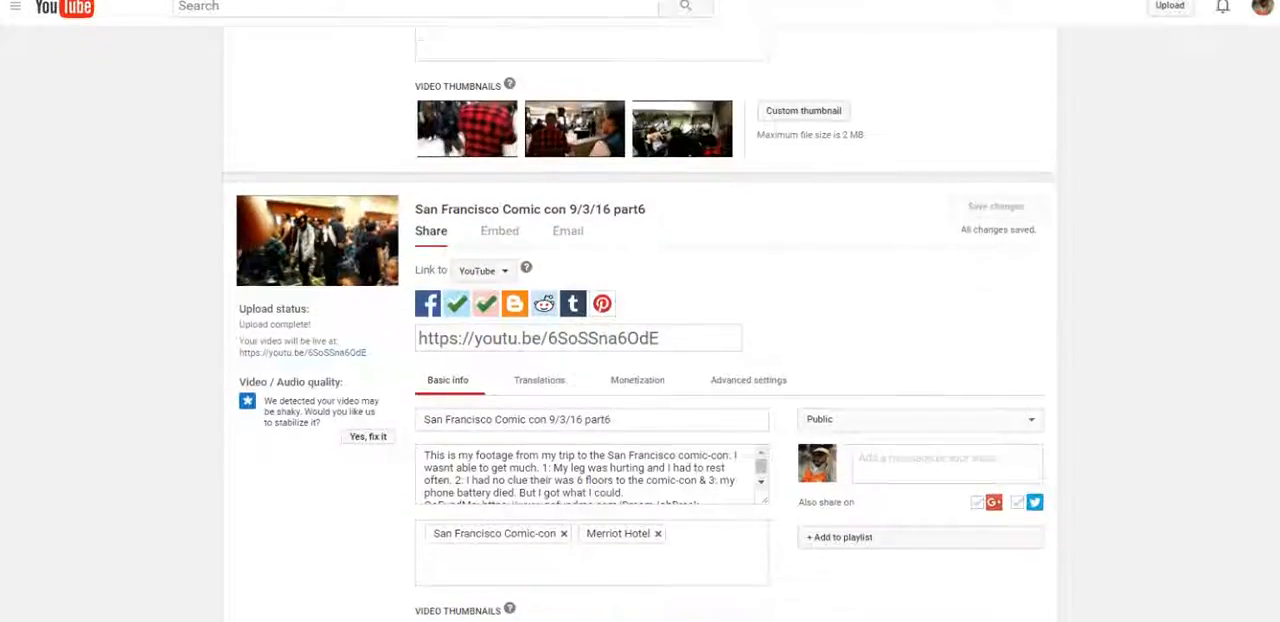
pyautogui.scroll(-3)
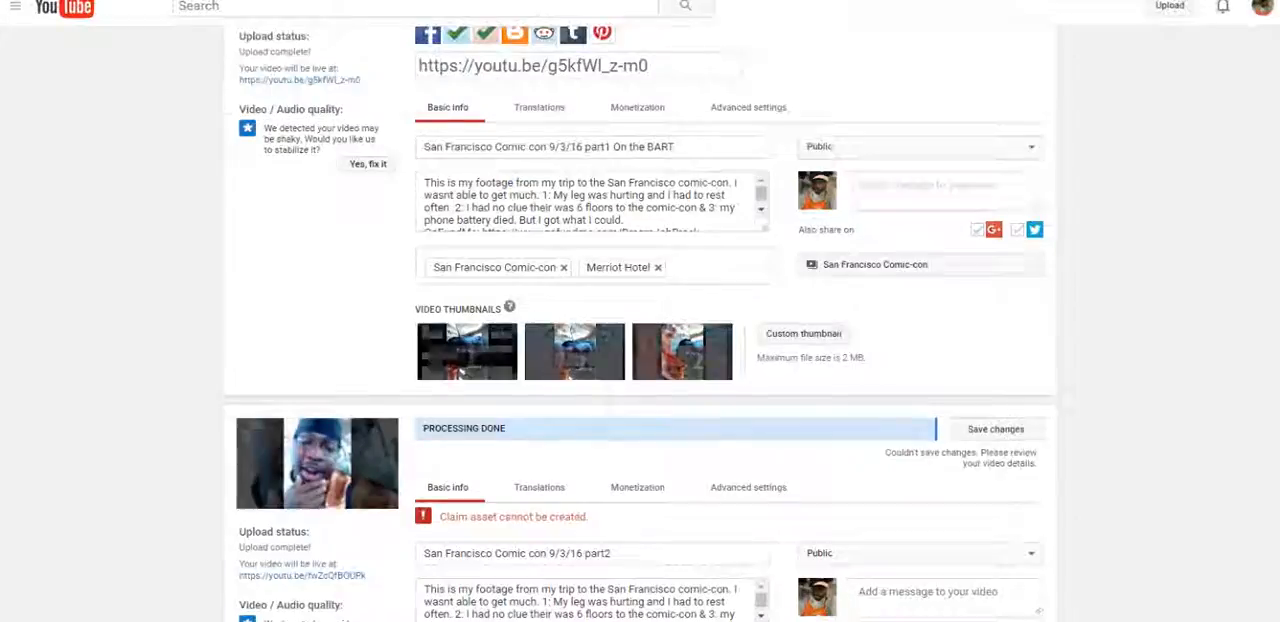
pyautogui.scroll(-3)
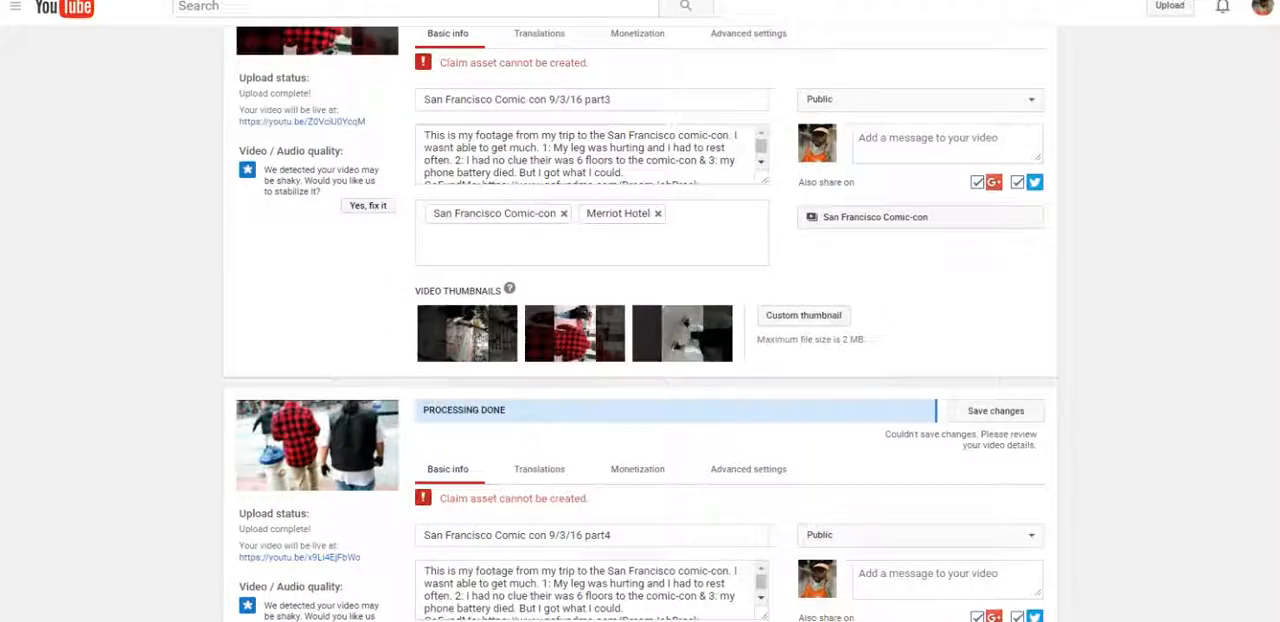
pyautogui.scroll(-3)
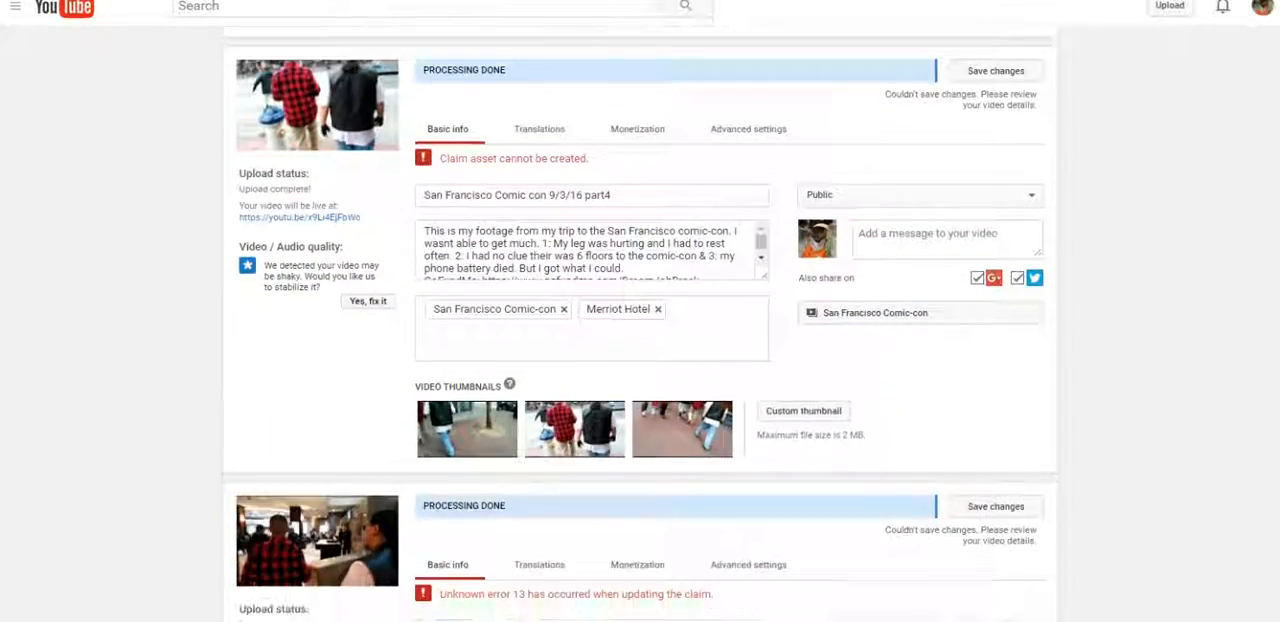
pyautogui.scroll(-3)
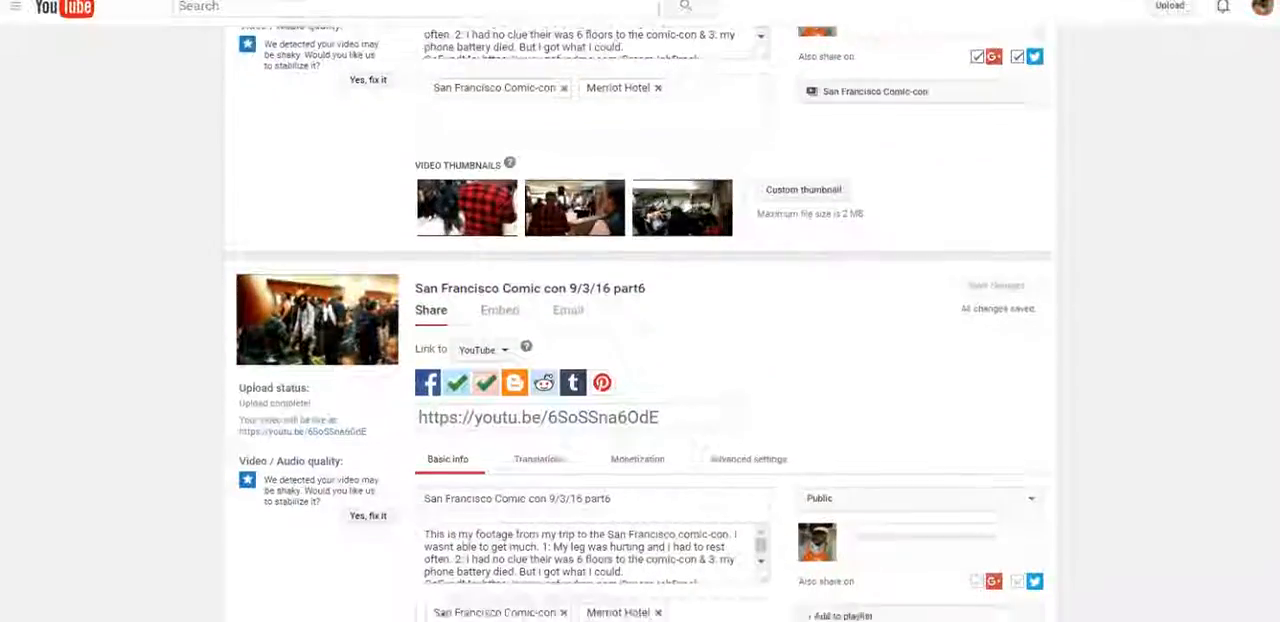
pyautogui.scroll(-3)
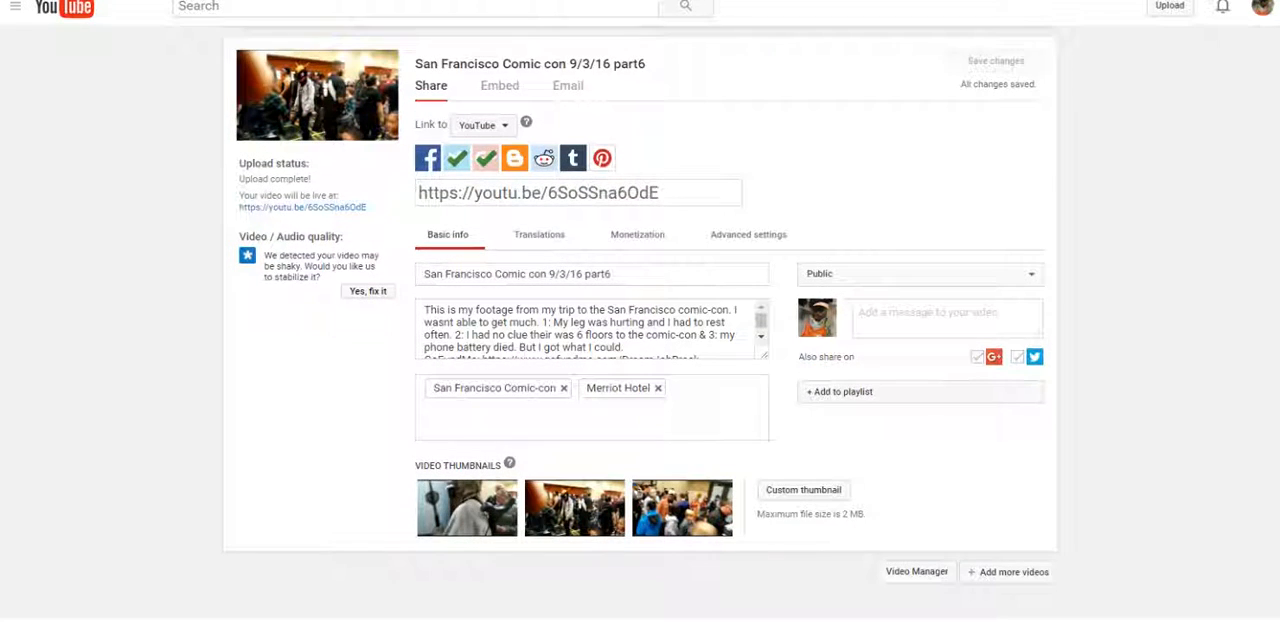